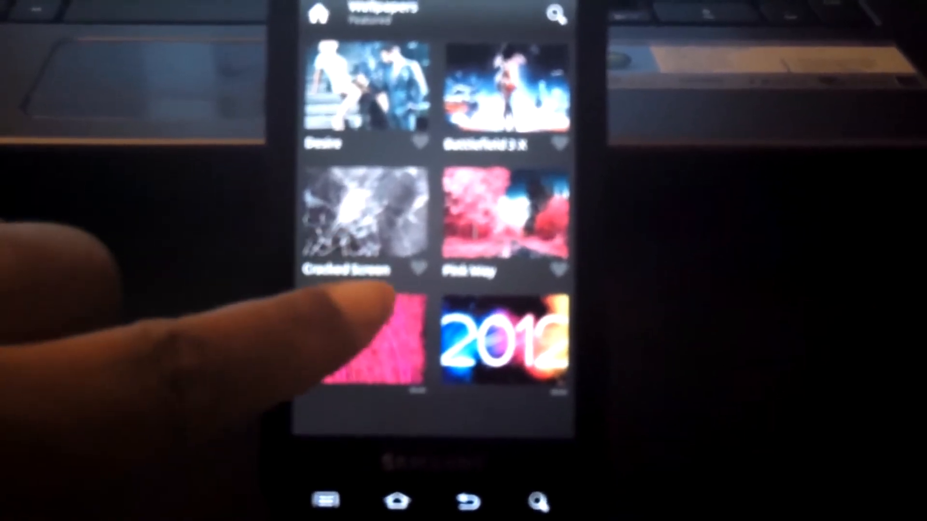
Step: Open the Wallpapers matches for 'blue' and browse down through the results
scroll("down", 3)
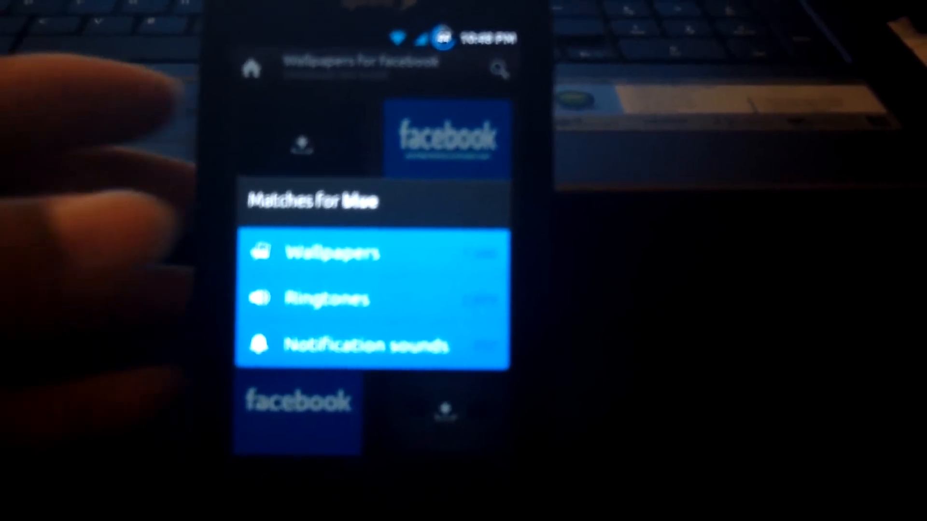
left_click(332, 252)
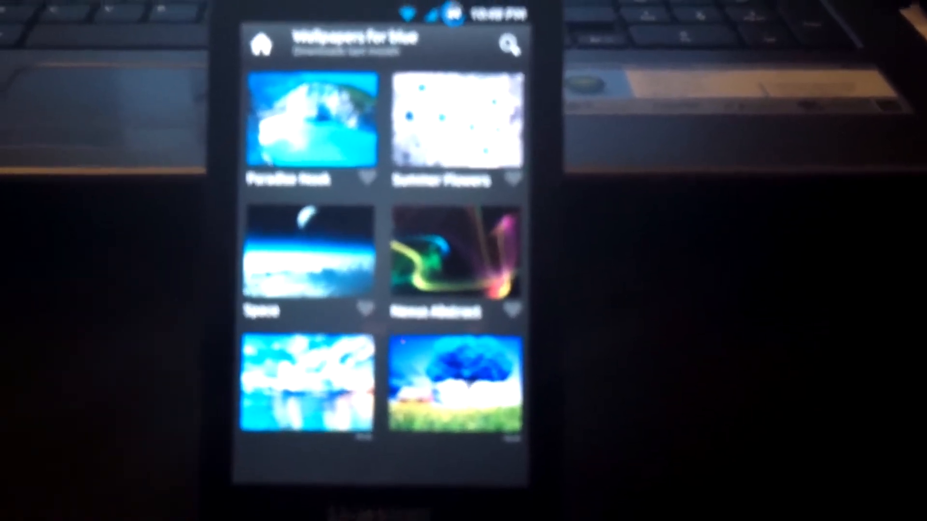
scroll("down", 3)
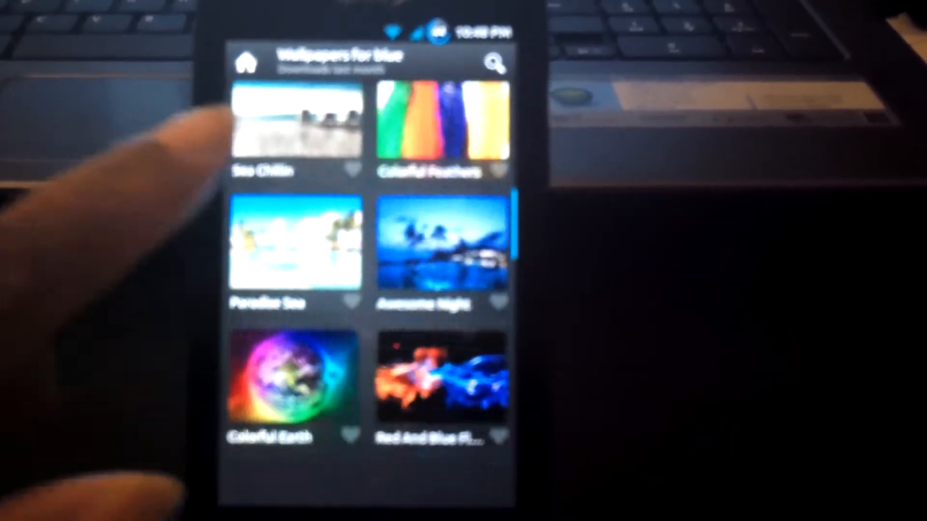
scroll("down", 3)
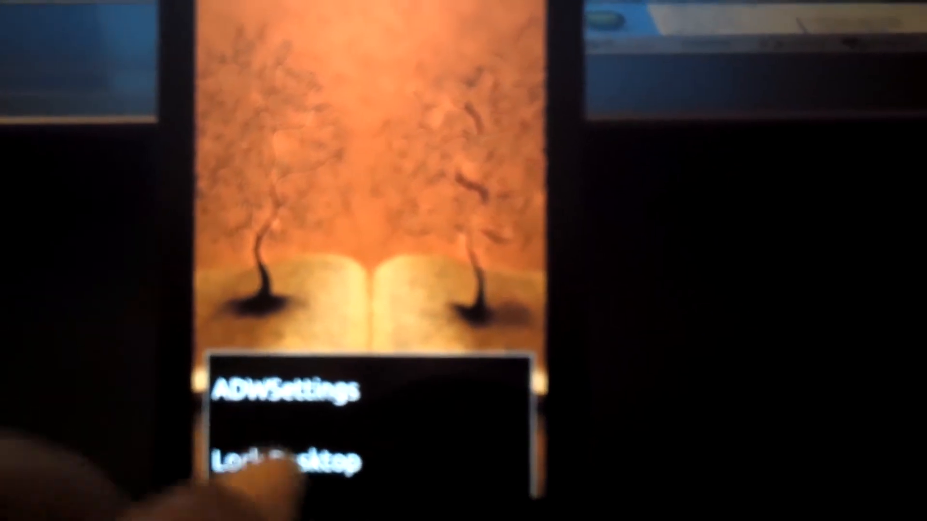
Step: Open ADWSettings, the launcher's own settings menu
left_click(284, 387)
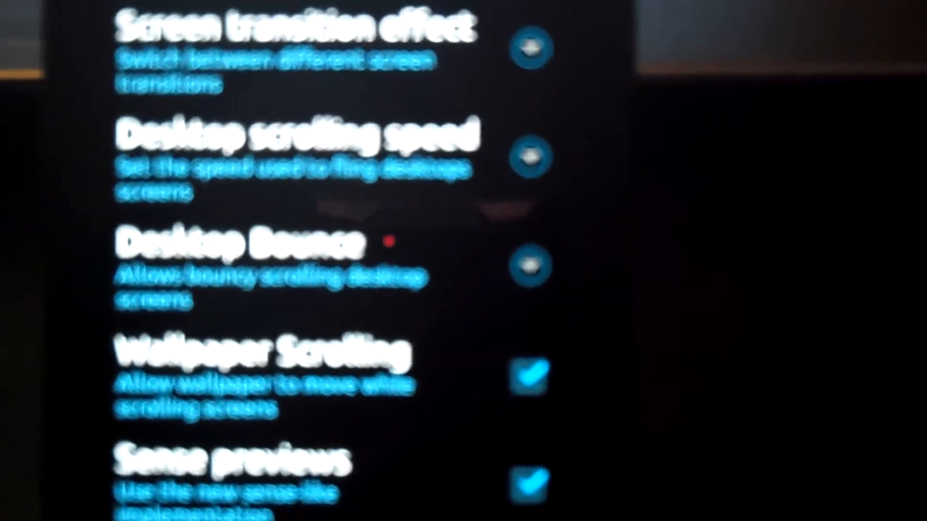